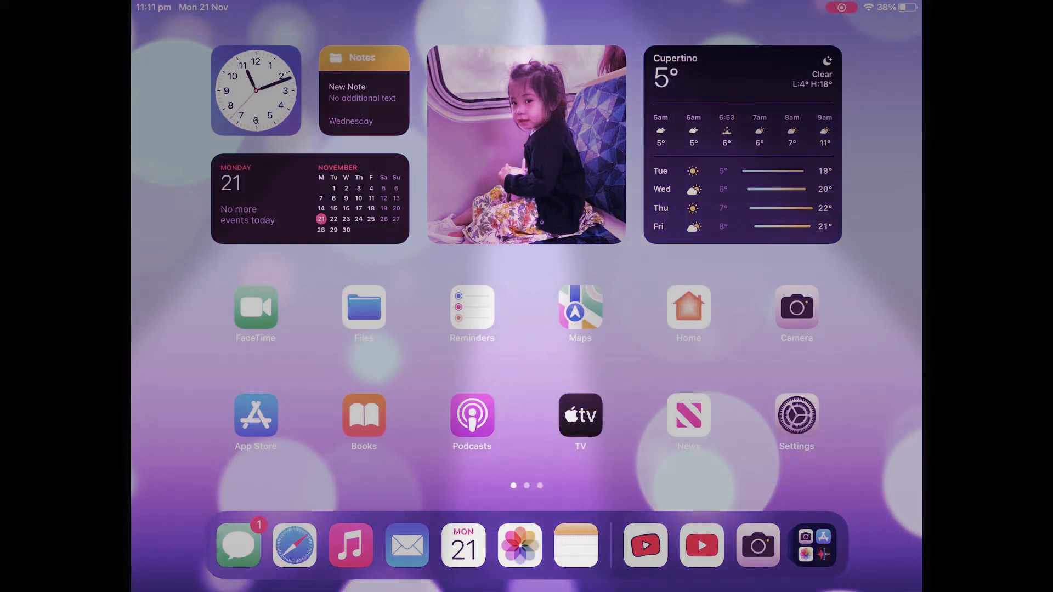
- Swipe the home screen to reach and launch Algodoo's Pac-Man race scene
scroll(left, 3)
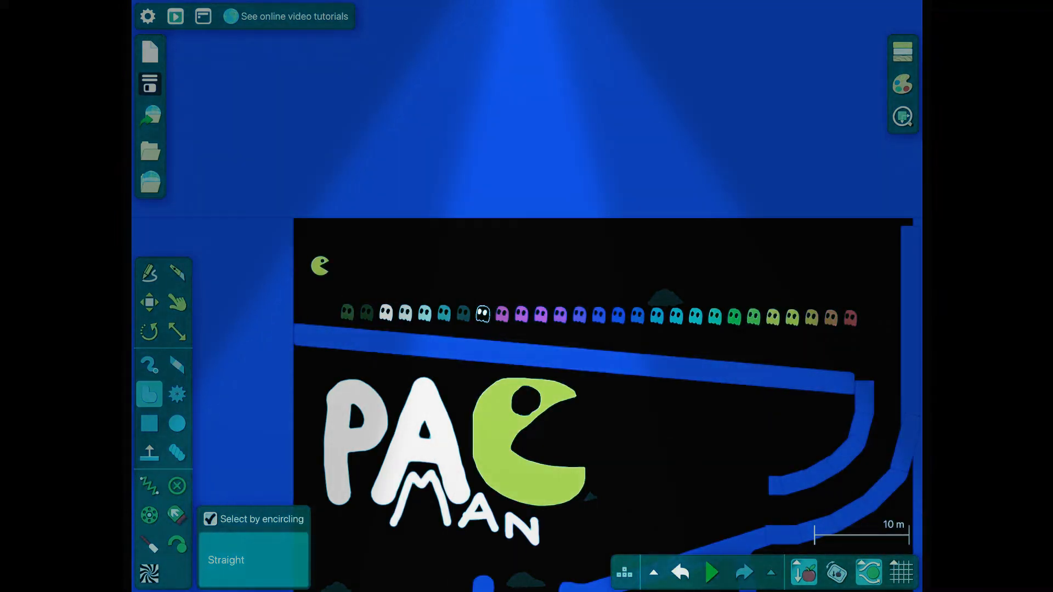
click(711, 572)
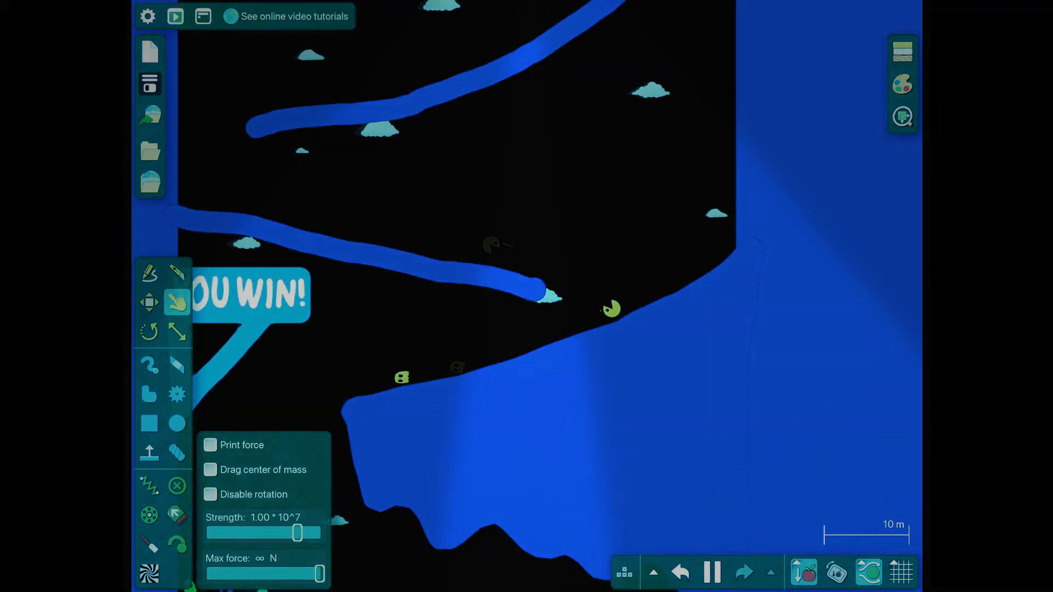
- Switch to the Brush tool while Pac-Man and the ghosts settle on the bottom floor
click(149, 364)
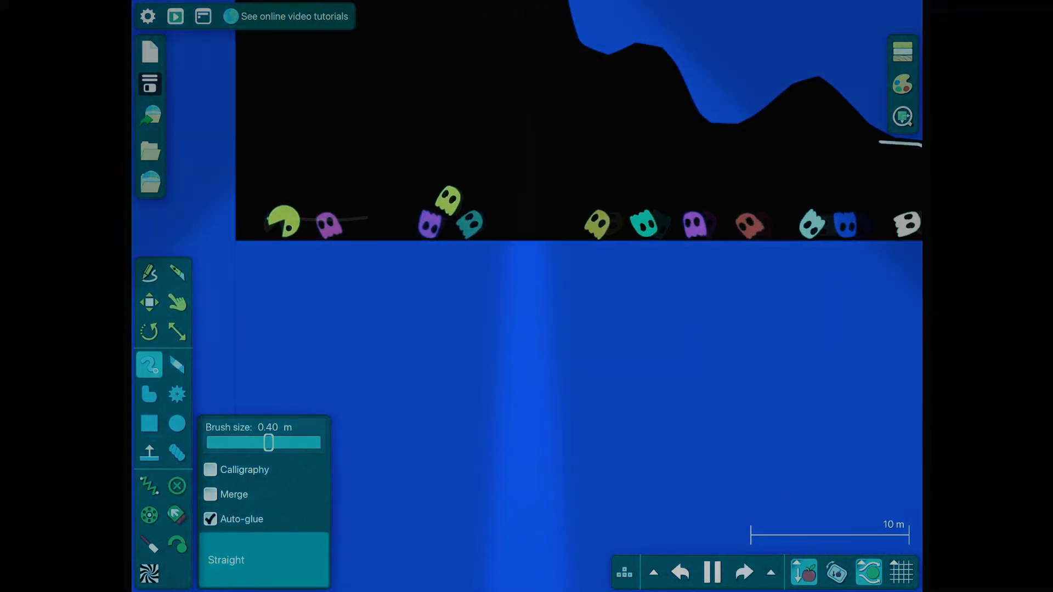
- With the Drag tool, undo to the starting layout and play the race again from the top
click(176, 303)
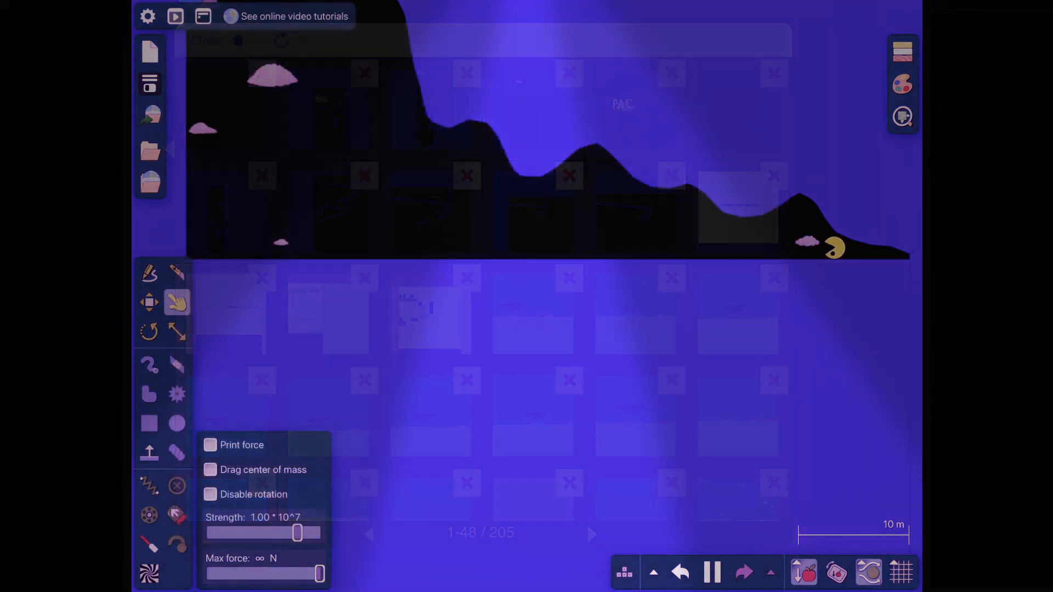
click(713, 572)
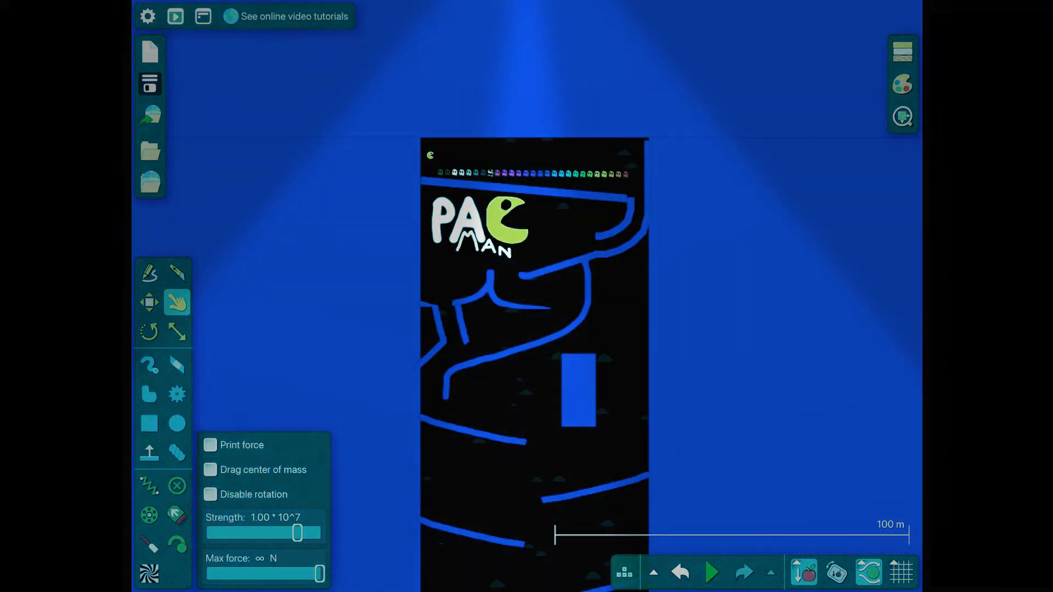
click(711, 572)
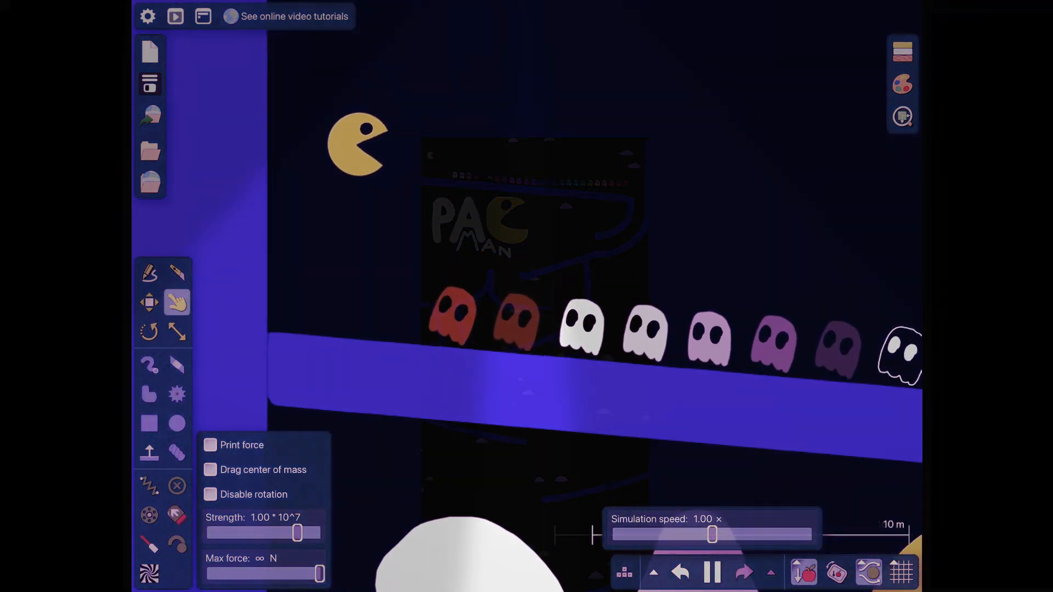